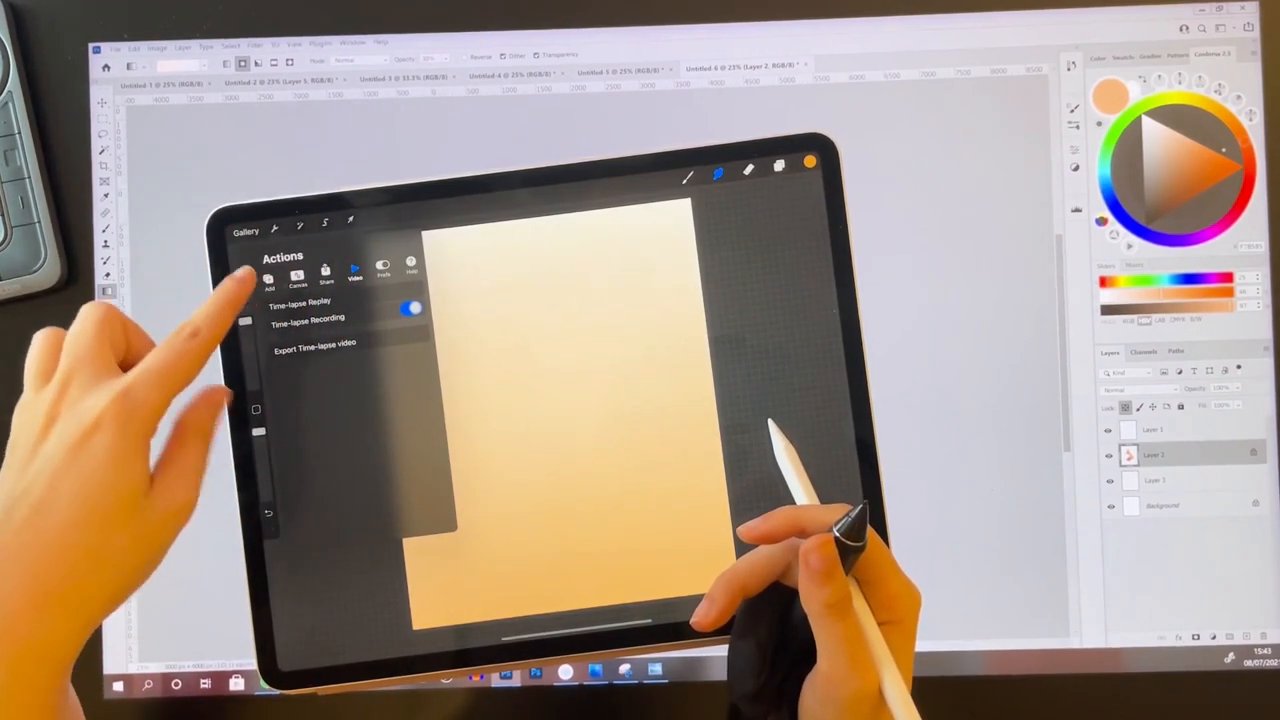
# Leave the Video tab's Time-lapse options and switch the Actions menu to the Canvas tab
pyautogui.click(300, 303)
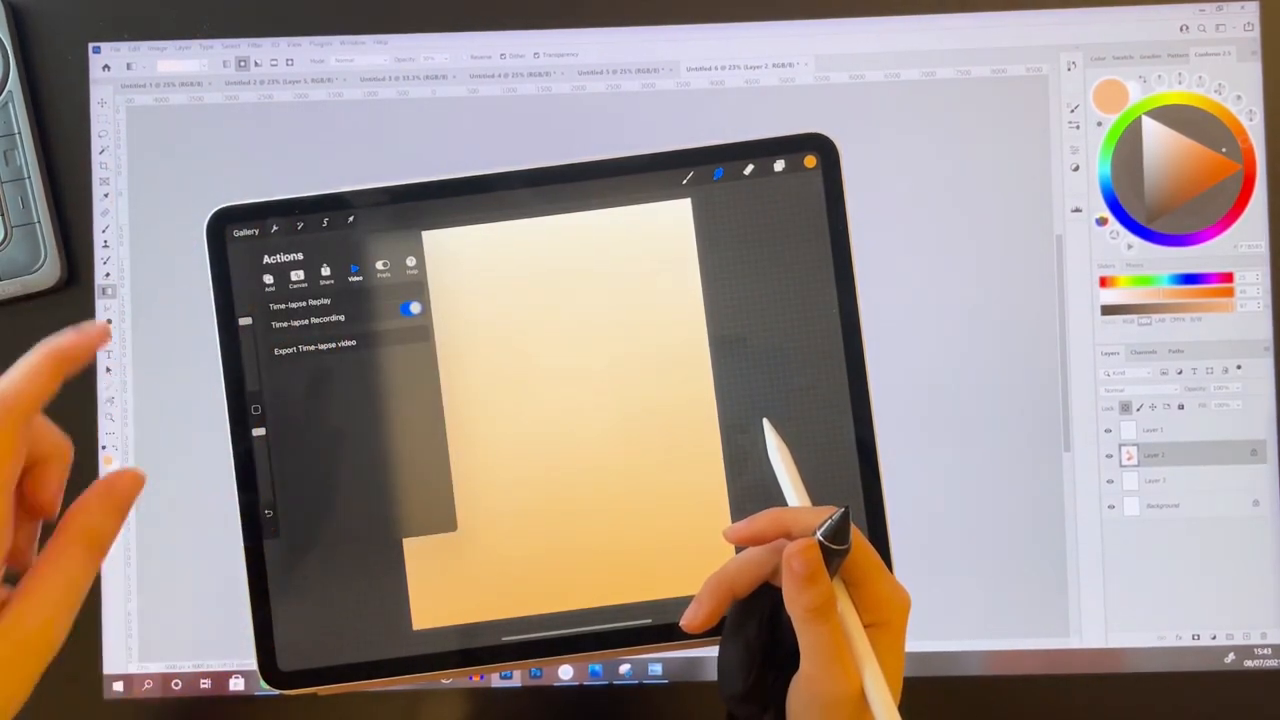
pyautogui.click(315, 342)
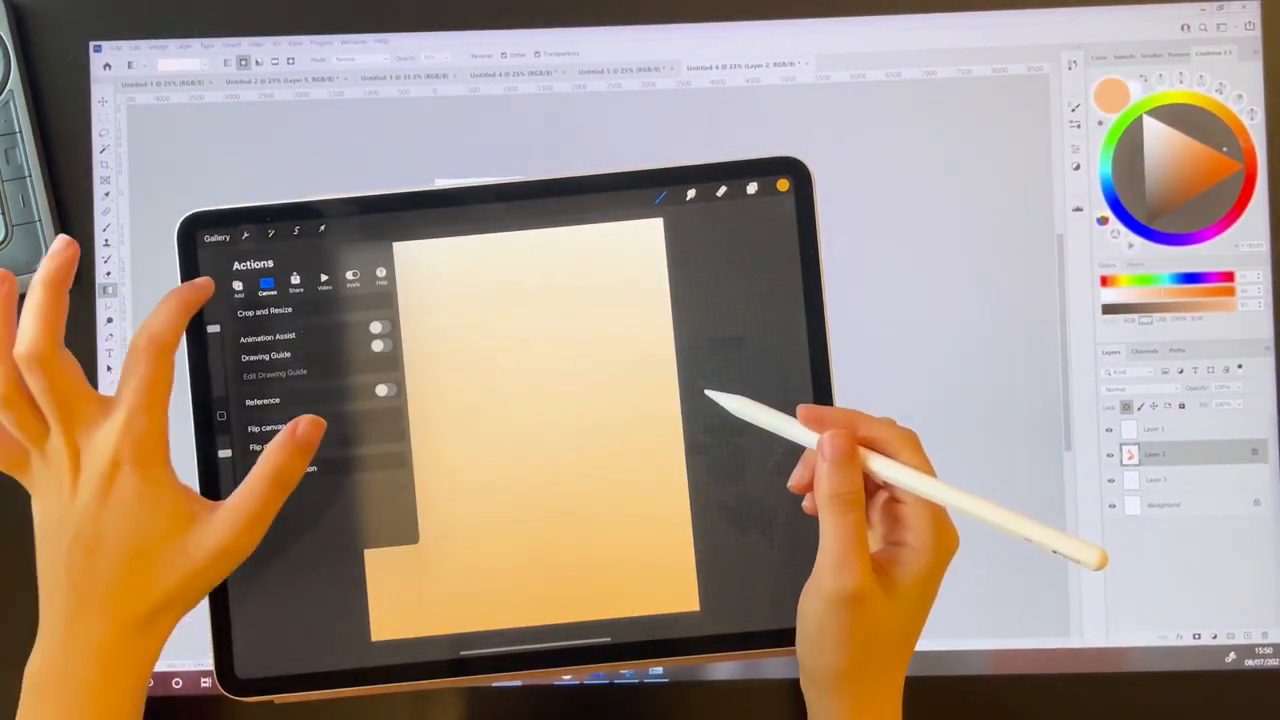
# Turn on the Canvas Reference window and import the goldfish photo into it
pyautogui.click(239, 283)
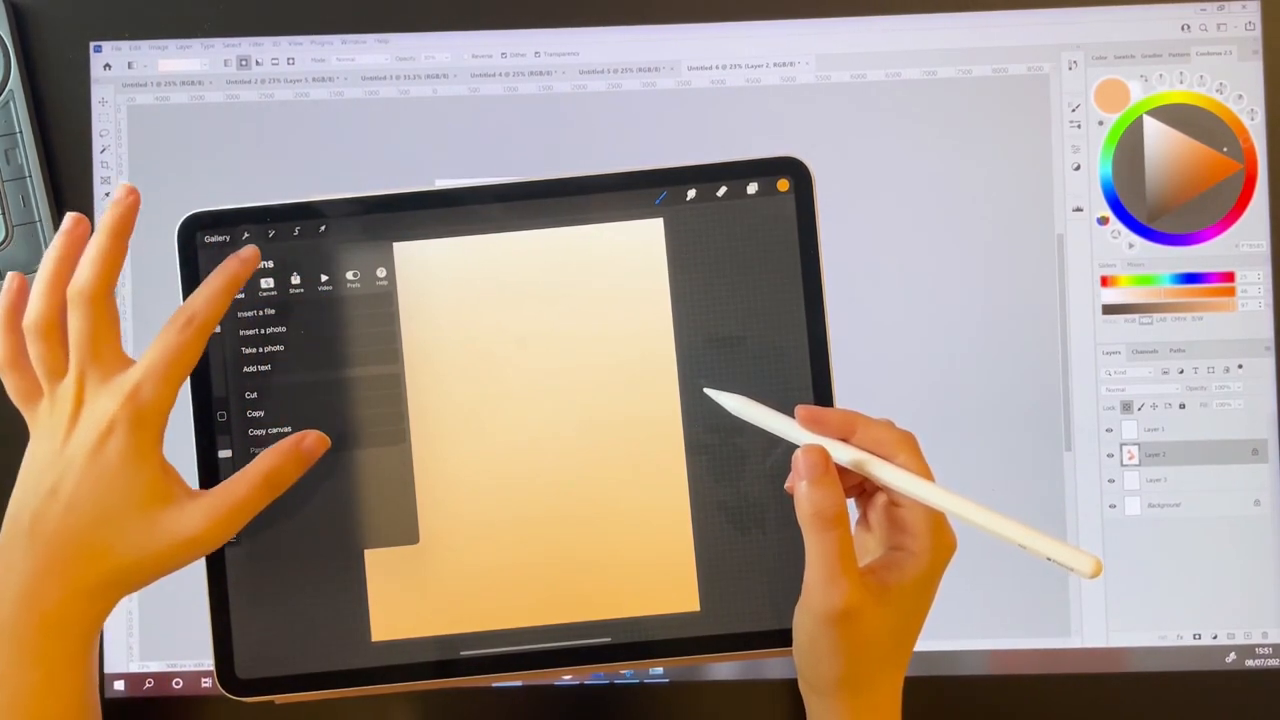
pyautogui.click(267, 280)
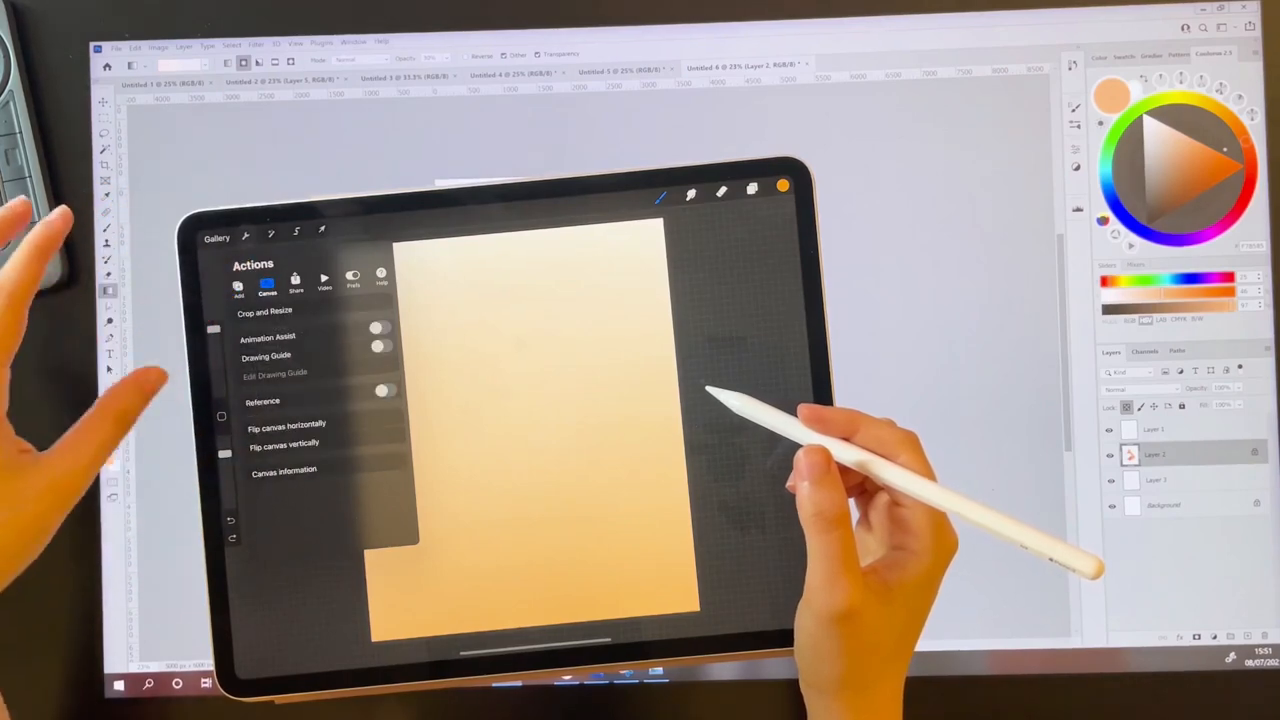
pyautogui.click(262, 401)
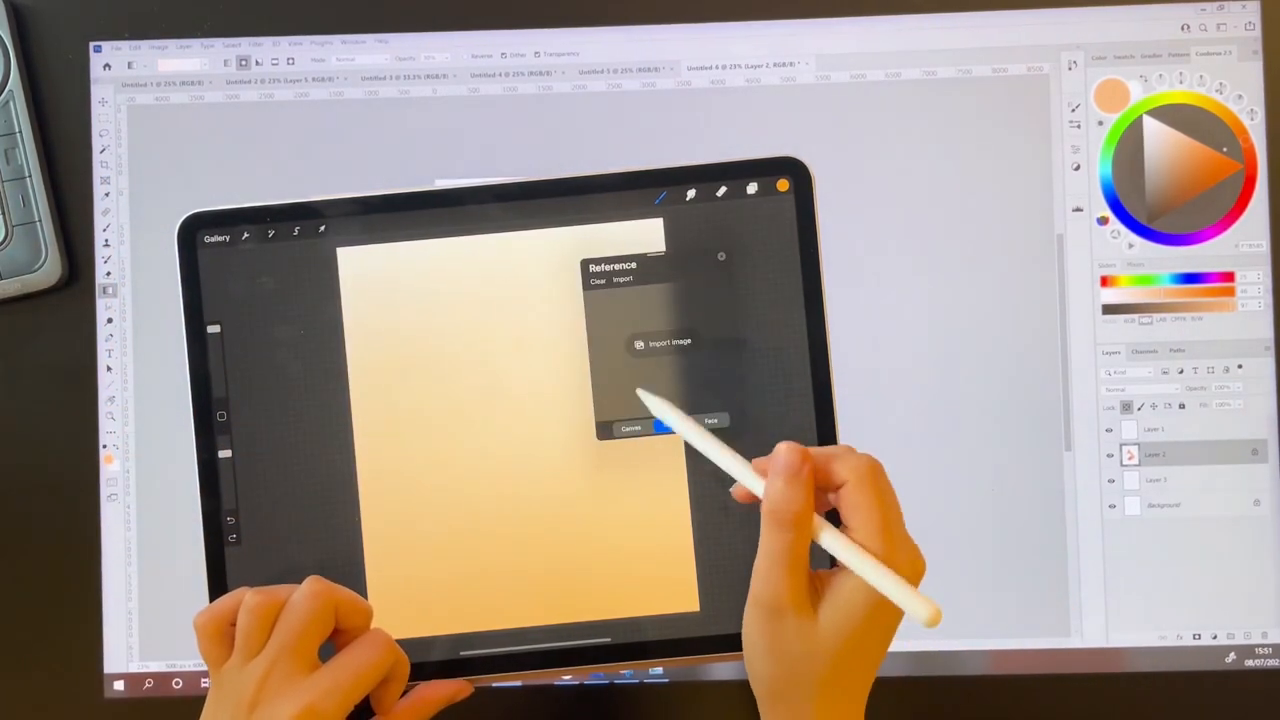
pyautogui.click(670, 343)
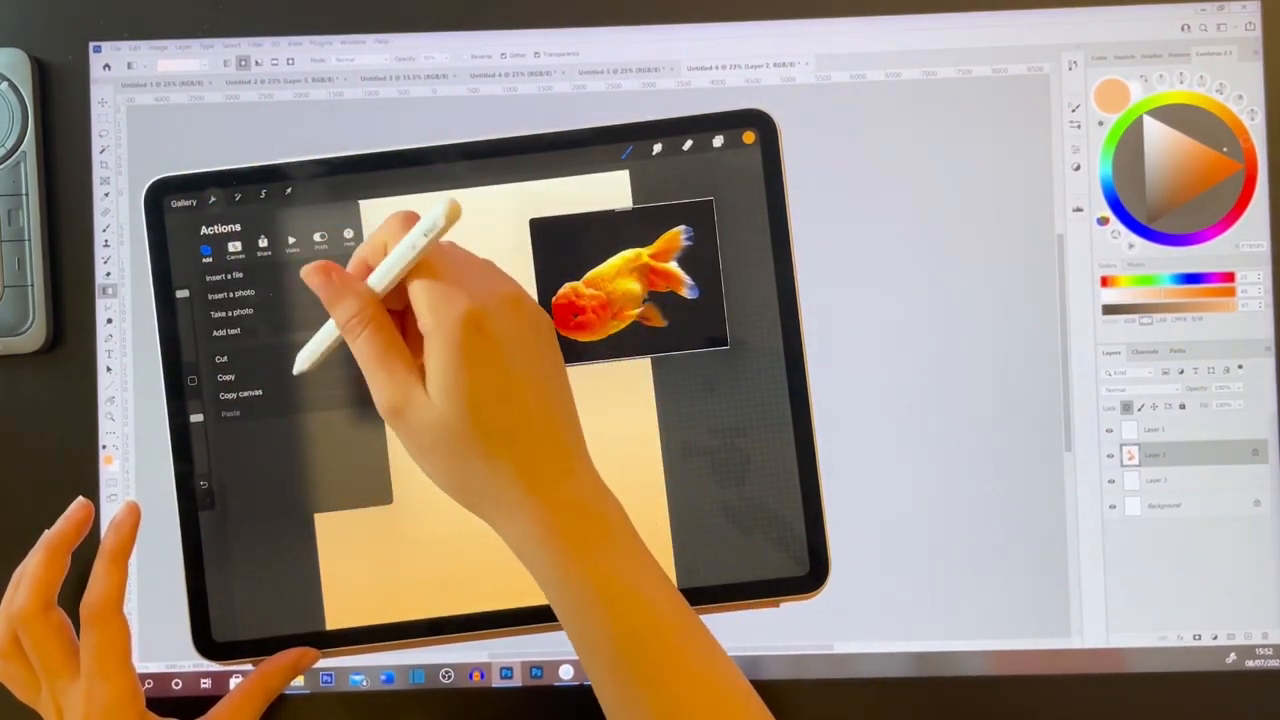
# Insert a goldfish photo, undo a stroke, then delete the goldfish photo layer in Layers
pyautogui.click(231, 293)
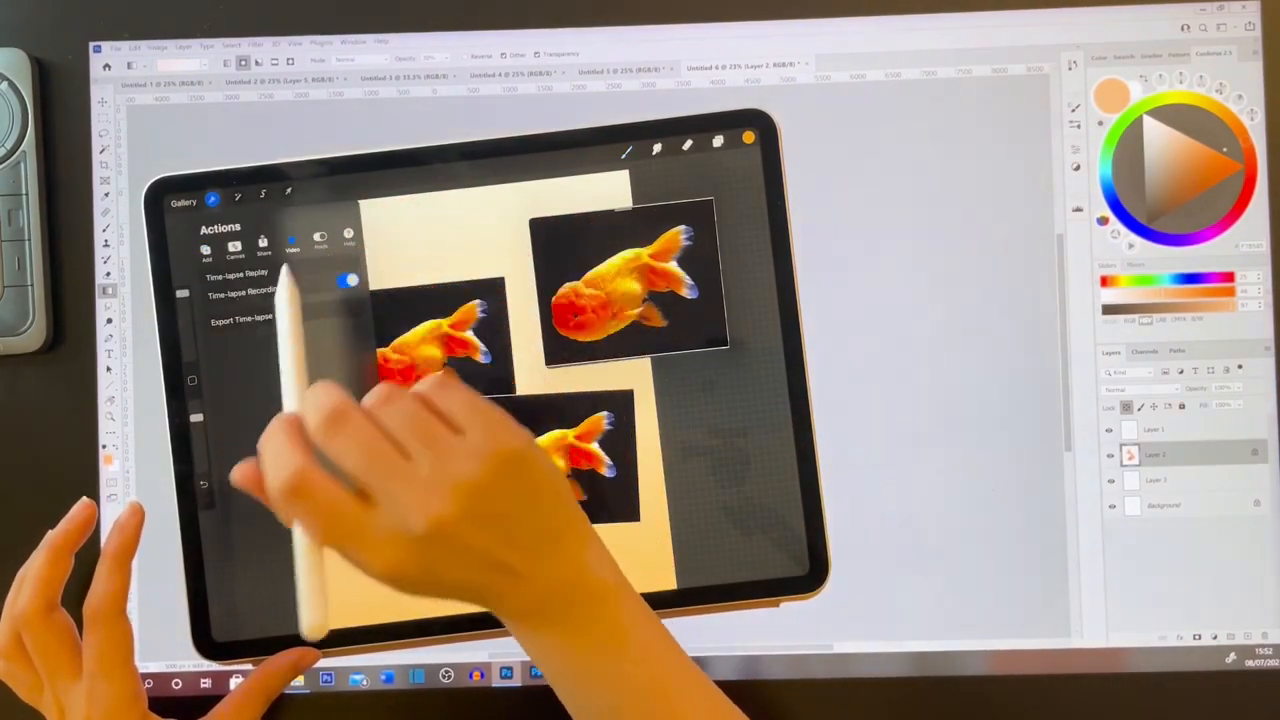
pyautogui.click(238, 274)
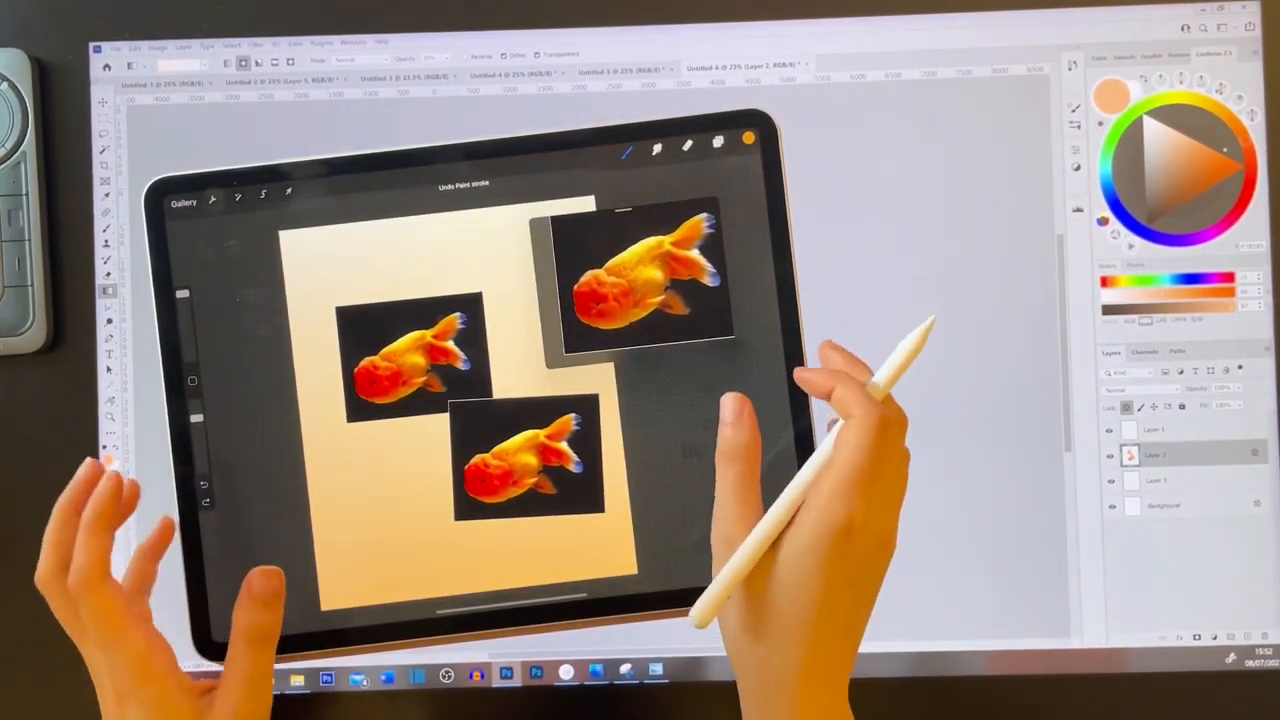
pyautogui.click(700, 160)
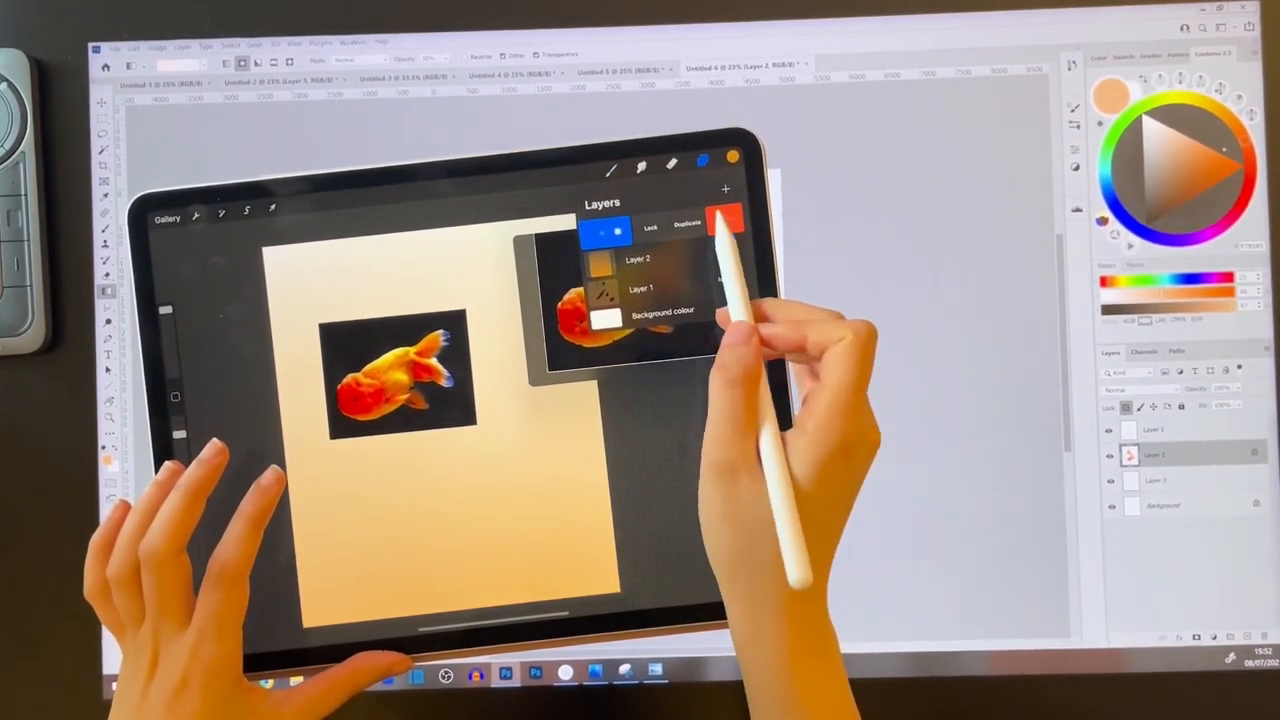
pyautogui.click(723, 220)
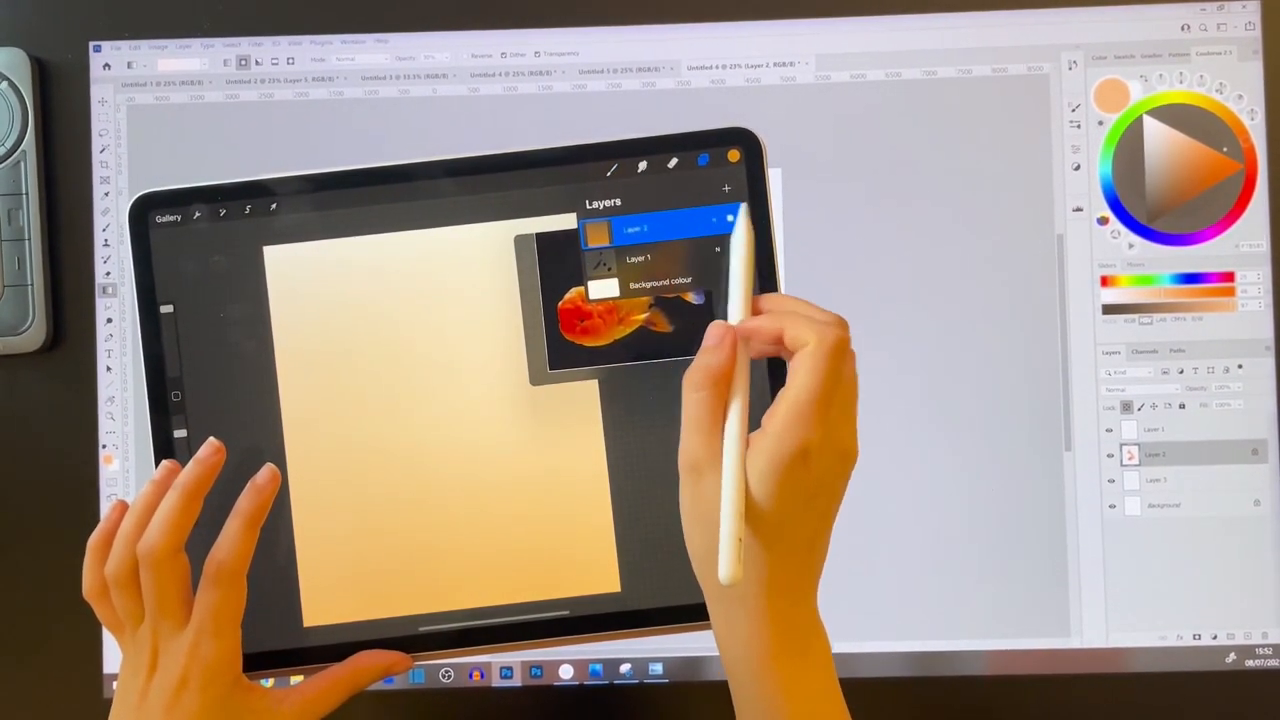